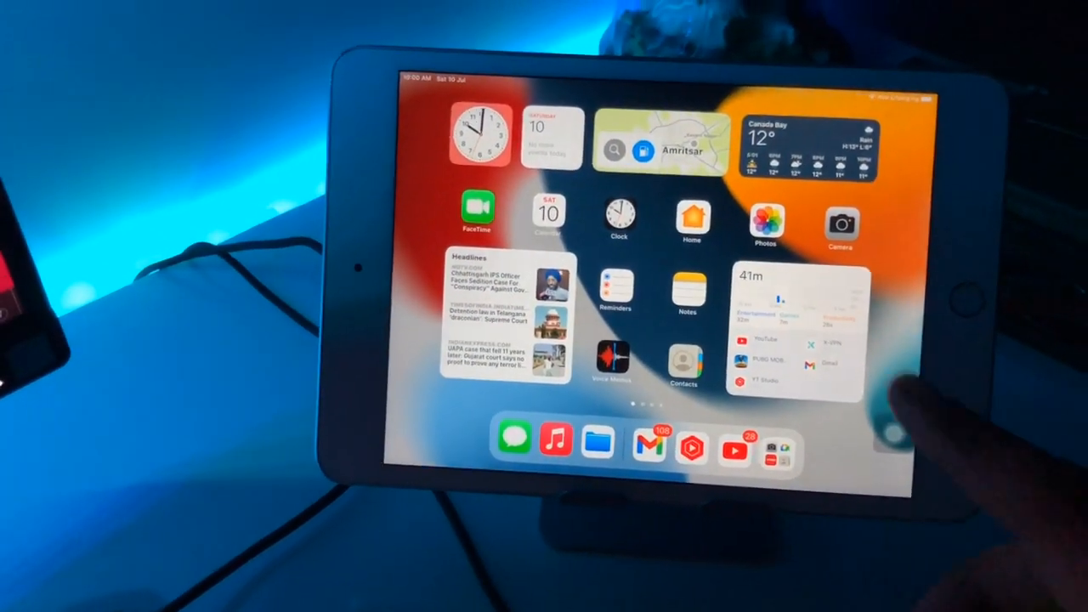
Step: Check General > About showing iPadOS 15.0, then return to the home screen
scroll(left, 3)
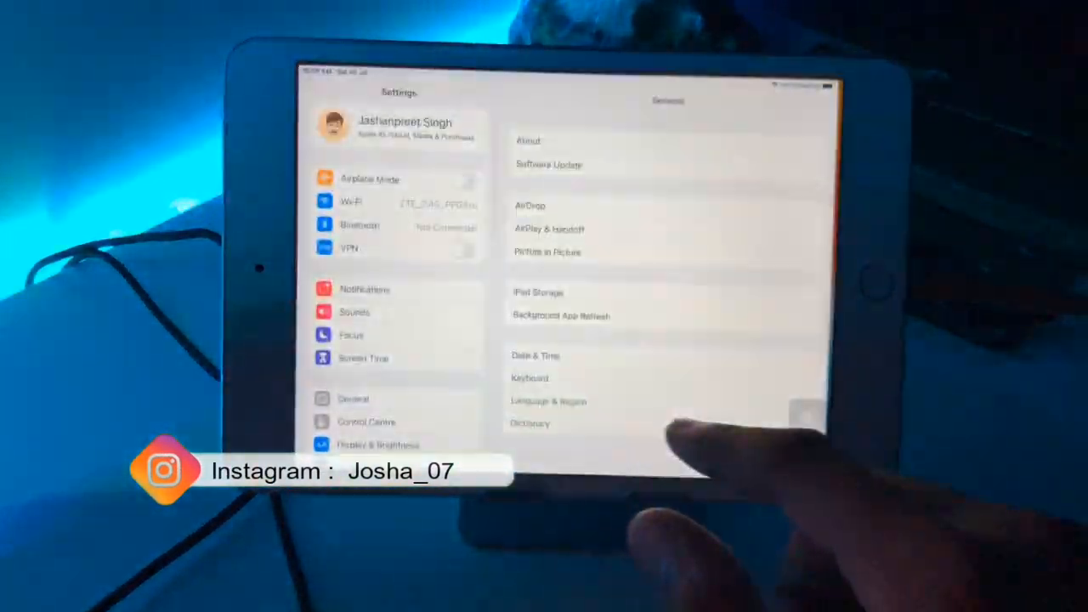
click(528, 140)
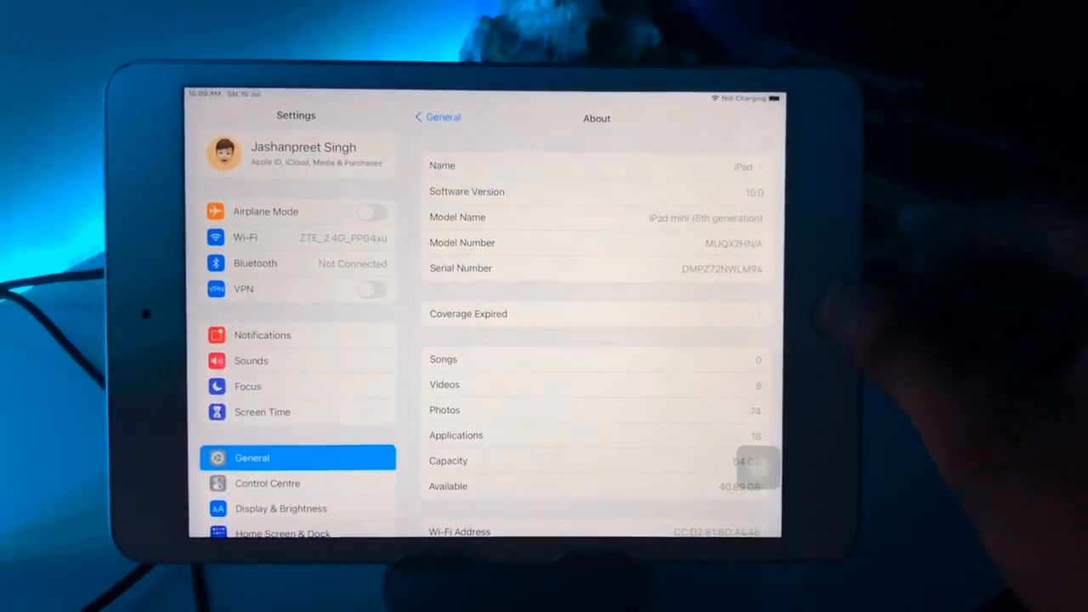
key(home)
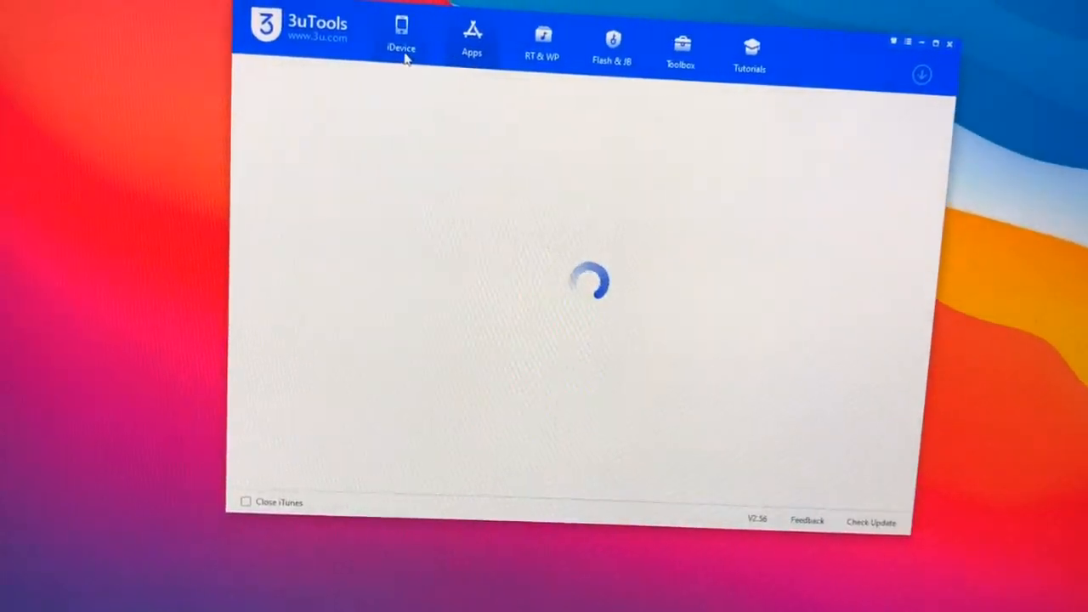
Step: Flash the imported iPadOS 14.6 firmware from Easy Flash in Quick Flash Mode
click(611, 51)
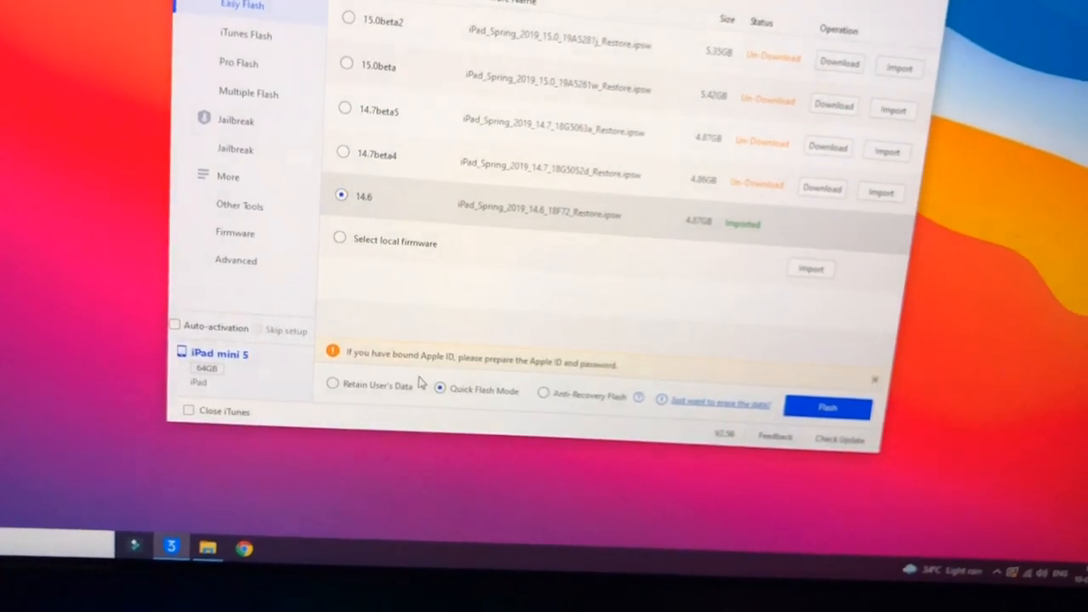
click(828, 407)
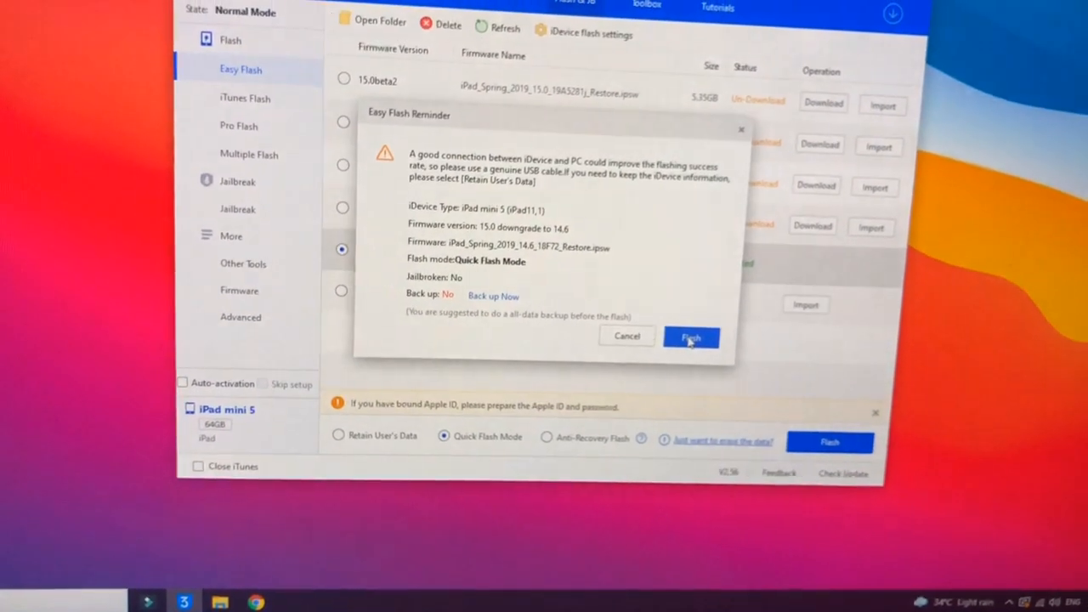
Step: Confirm the 15.0-to-14.6 downgrade and accept the Find my iPad warning
click(691, 336)
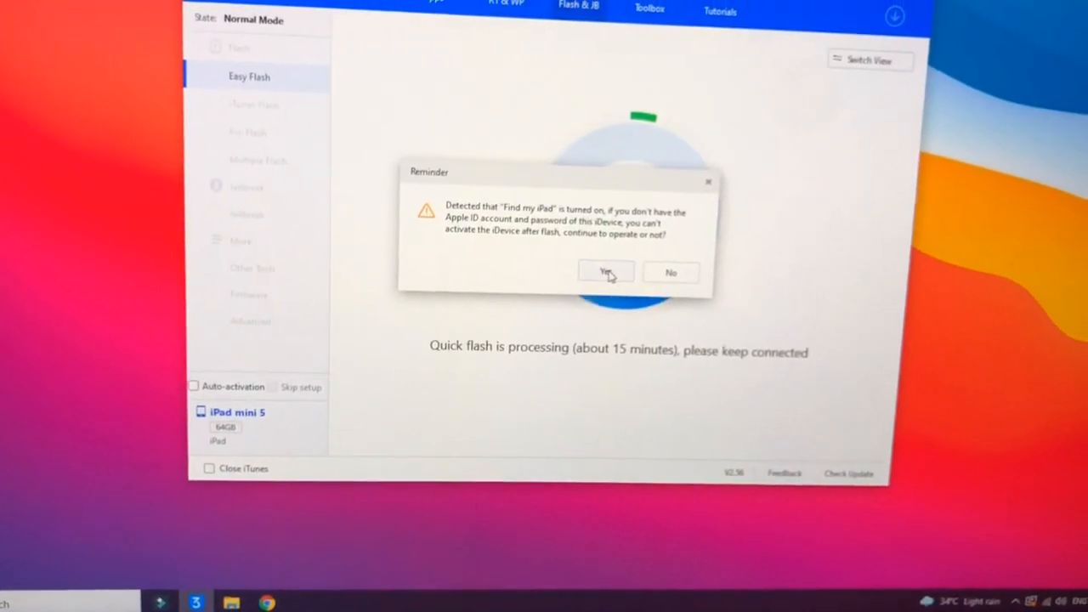
click(605, 272)
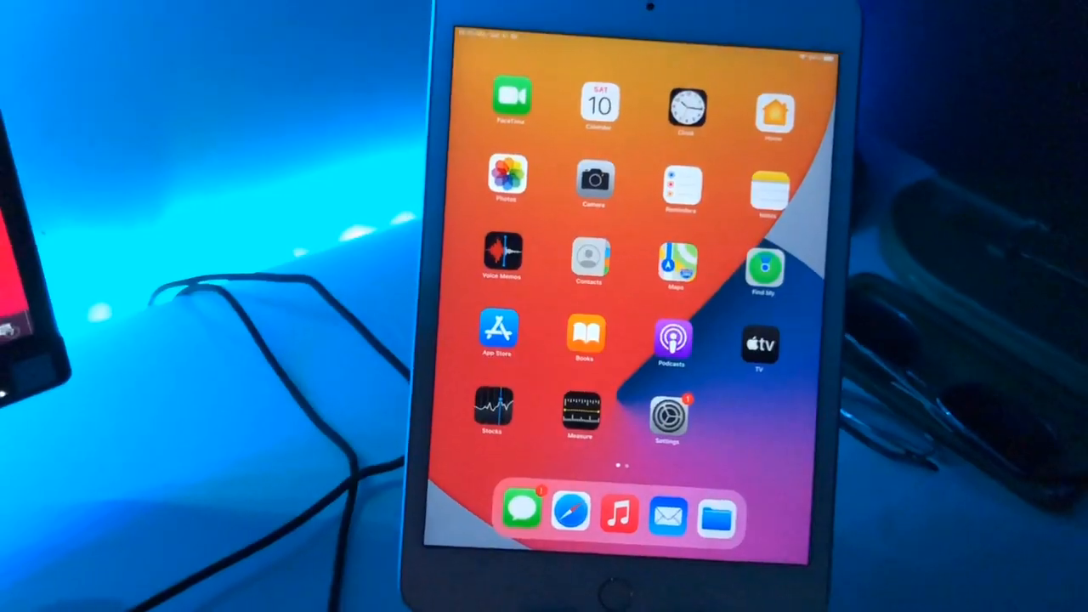
Step: Open General > About to confirm software version 14.6
click(666, 417)
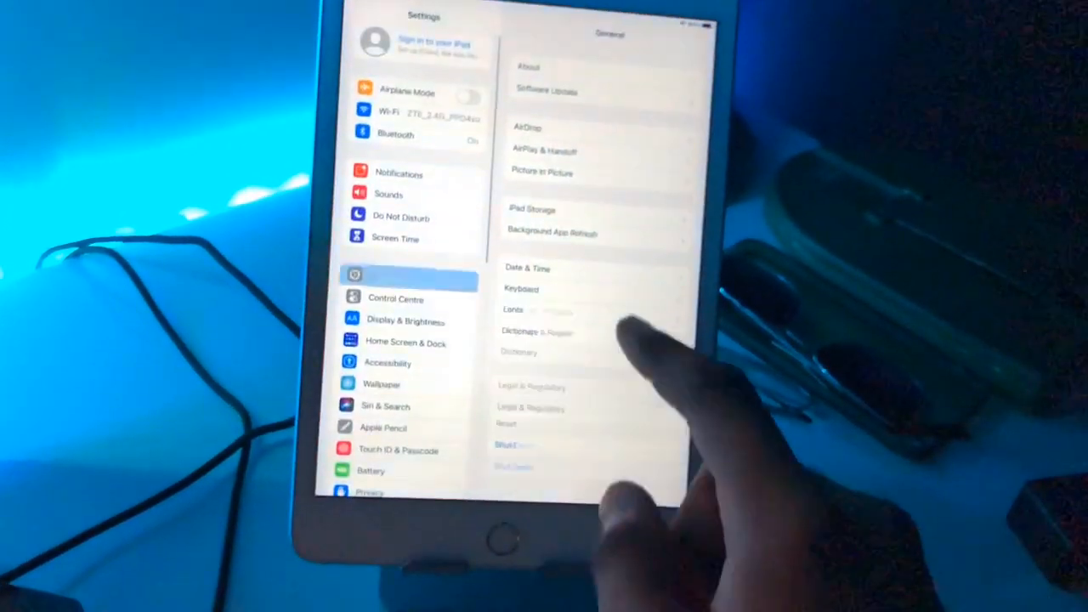
click(529, 67)
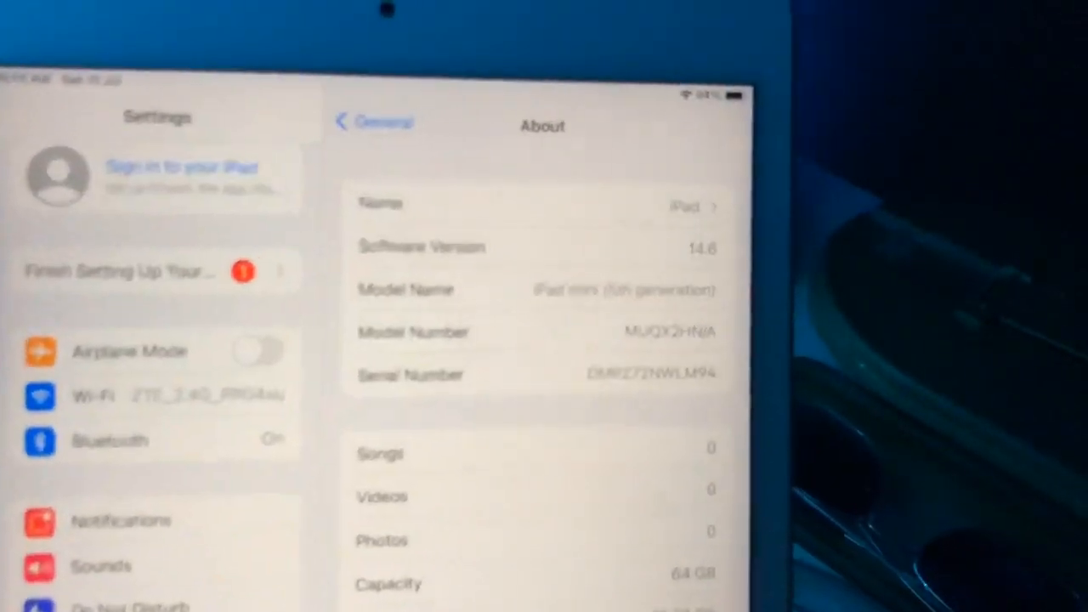